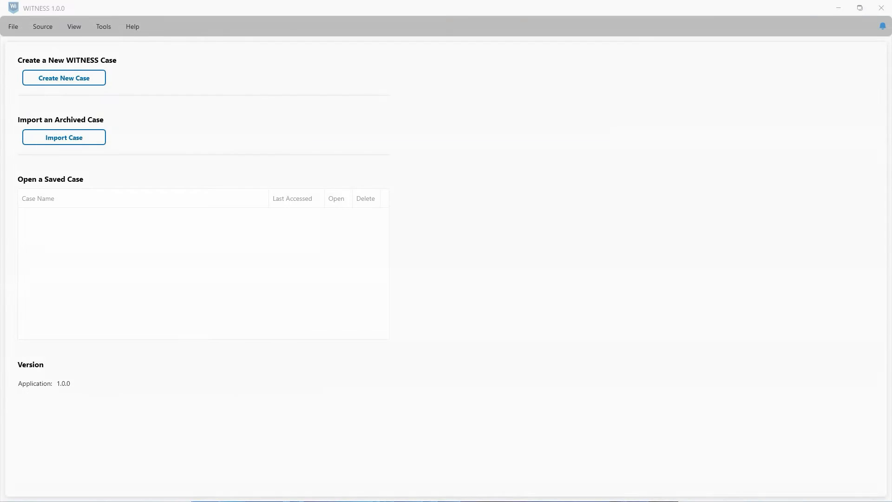
mouse_move(131, 92)
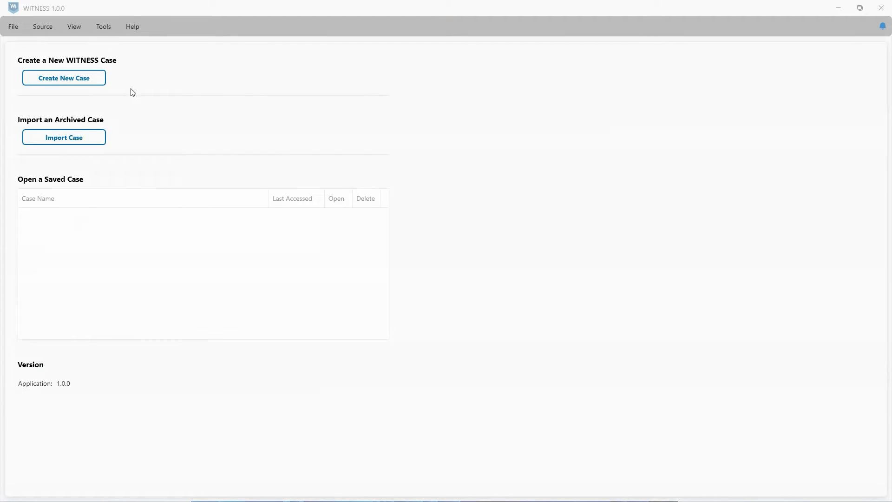
Create a new case and advance through Incident Details to the Evidence Source step.
left_click(64, 78)
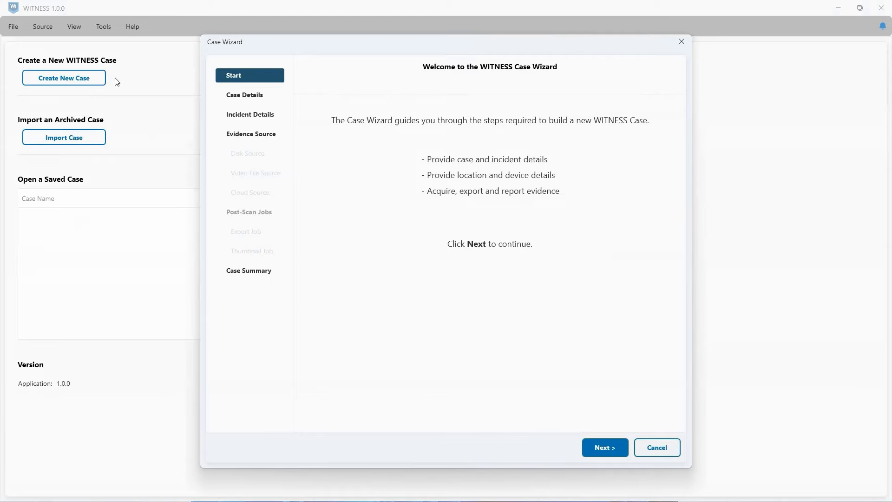
left_click(604, 447)
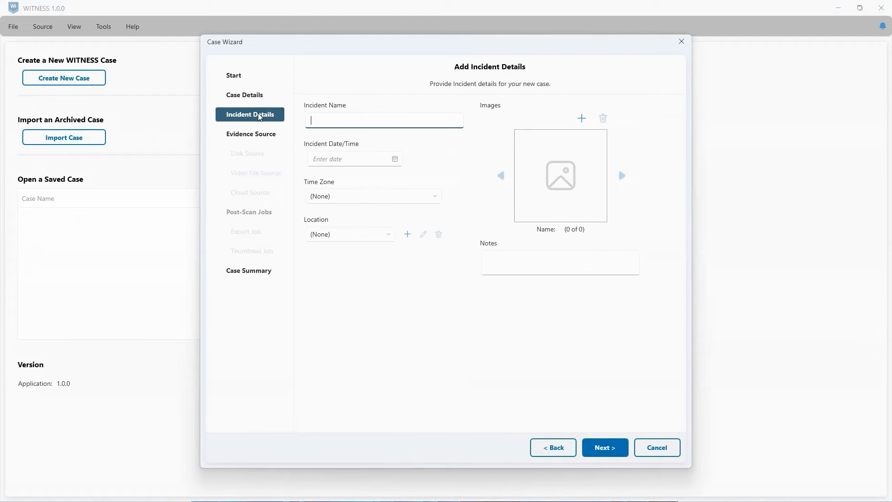
left_click(604, 447)
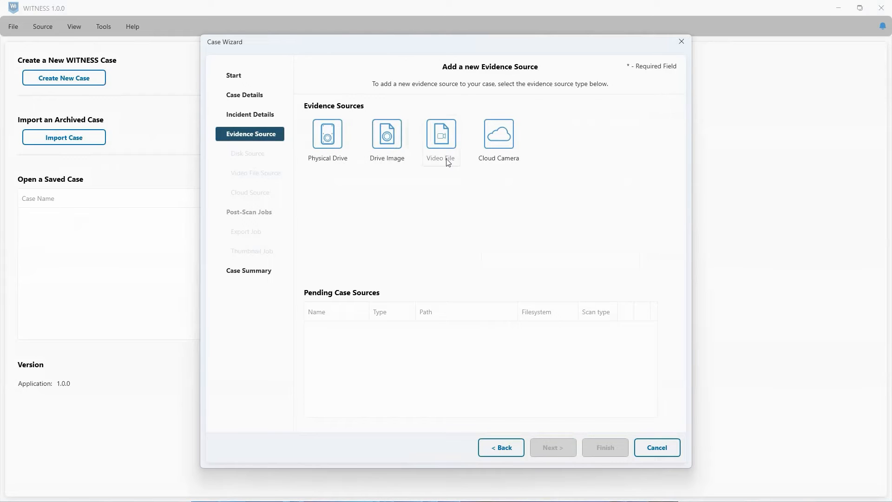
Try the Cloud Camera evidence source and its Ring/Arlo camera types.
left_click(498, 137)
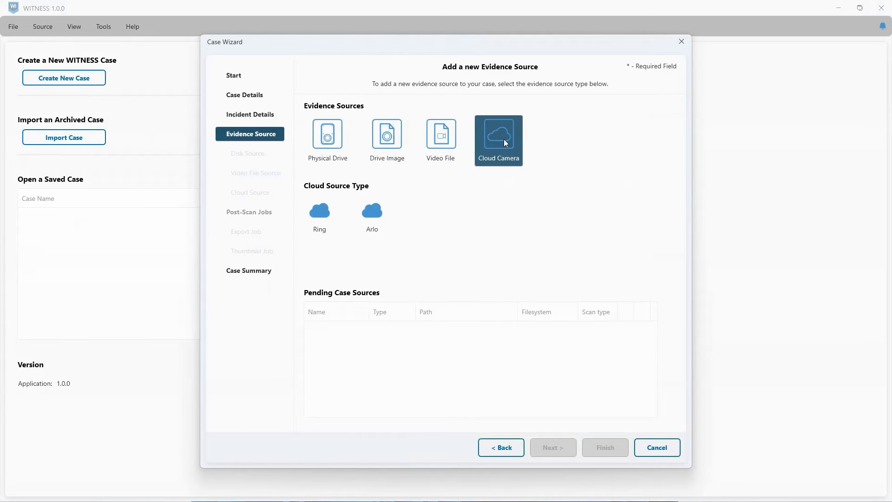
left_click(319, 213)
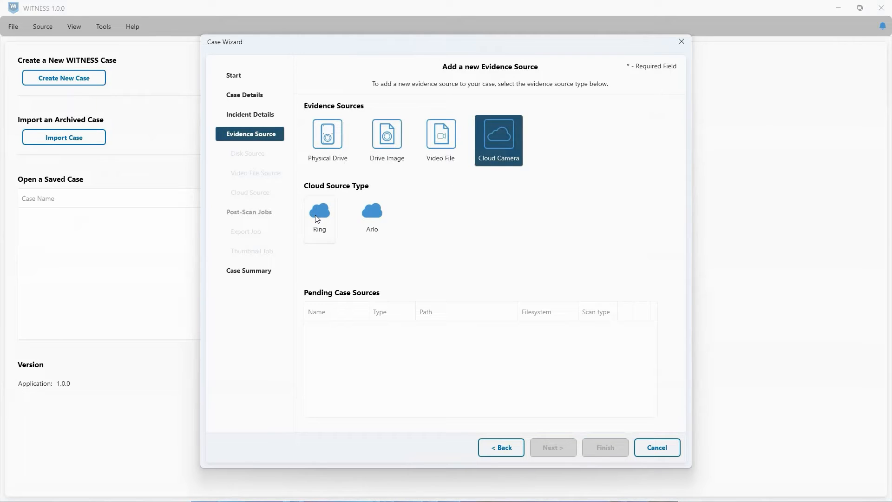
left_click(551, 447)
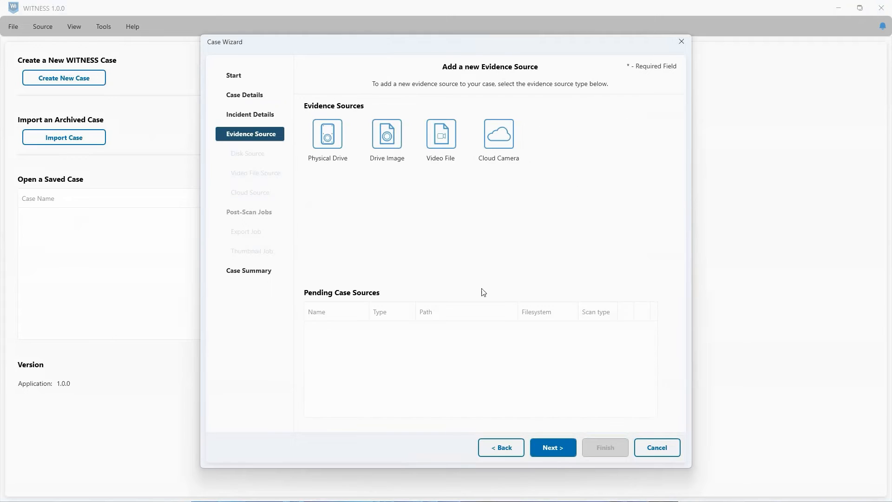
Choose Cloud Camera > Arlo to reach the Arlo email and password login page.
left_click(498, 137)
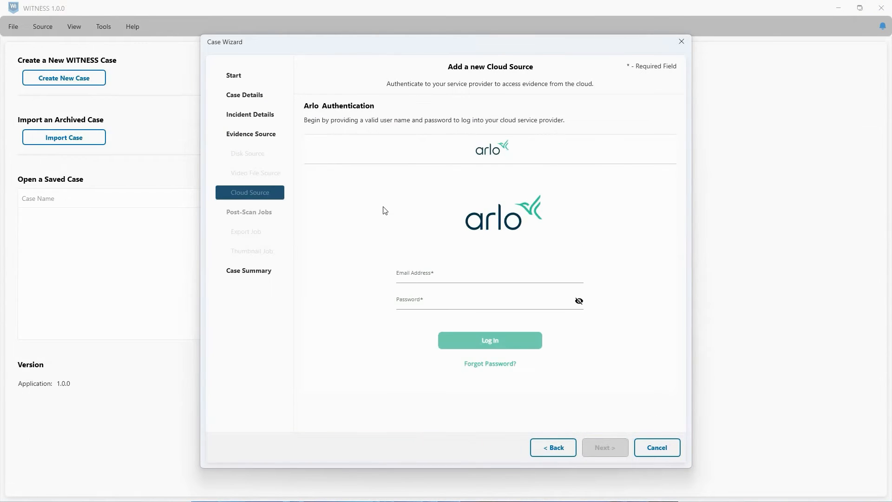
mouse_move(553, 446)
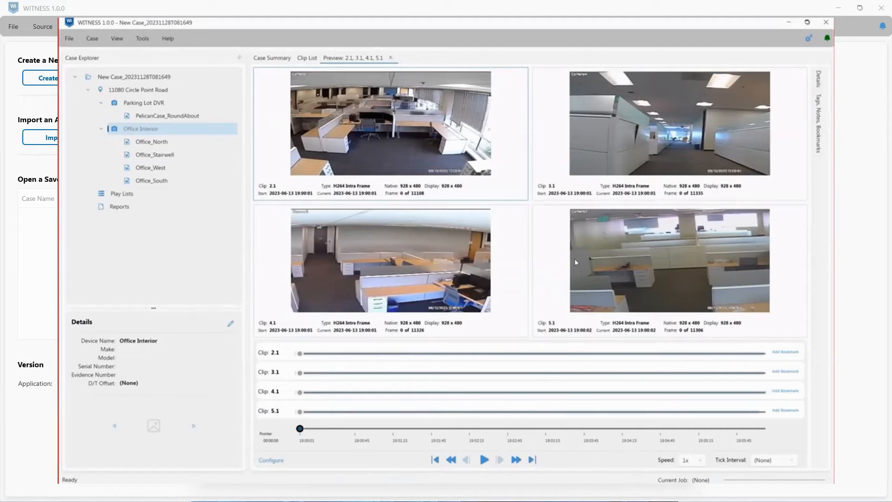
Bring the Case Wizard back to its welcome step, ready for a new case.
left_click(483, 460)
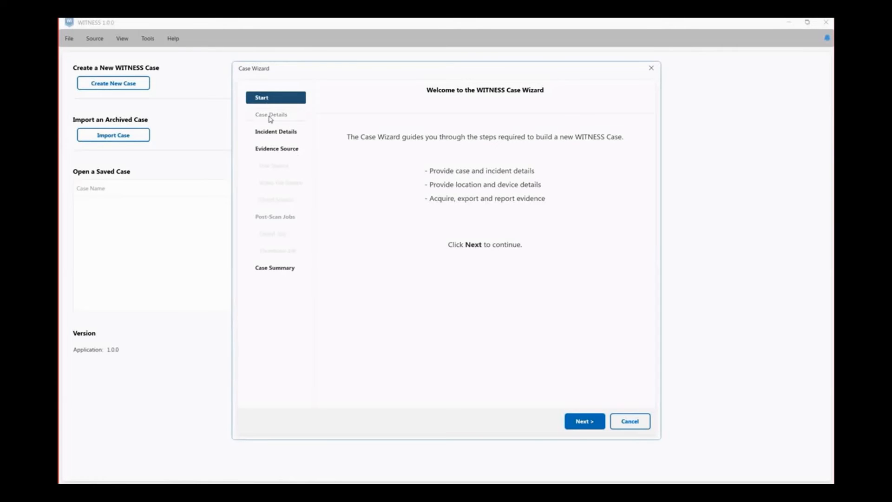
Advance through Case Details and Incident Details, then choose the disk evidence source option.
left_click(583, 421)
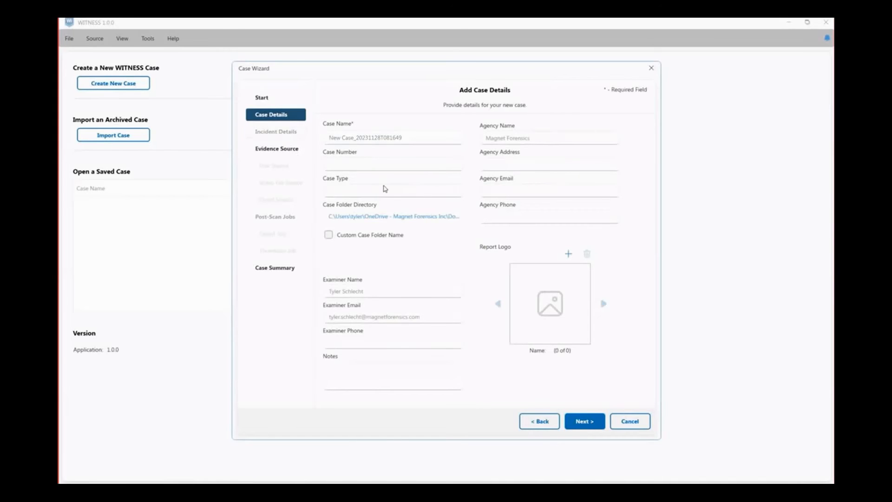
left_click(583, 421)
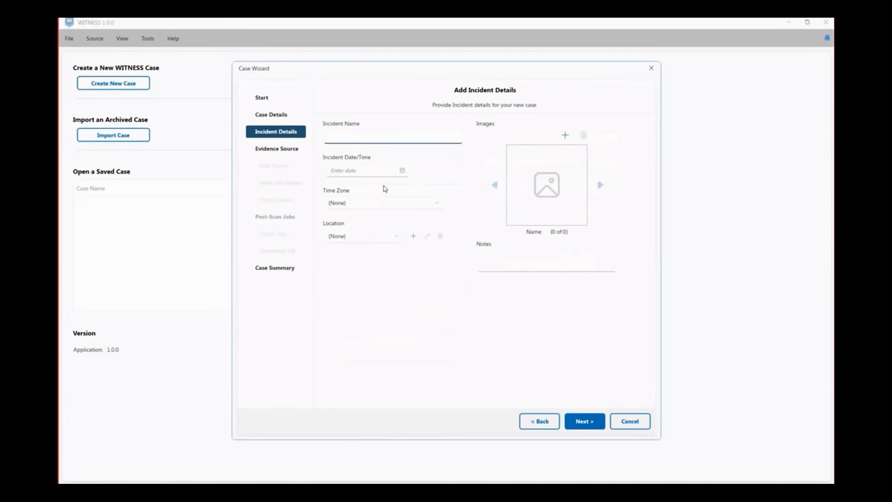
left_click(392, 136)
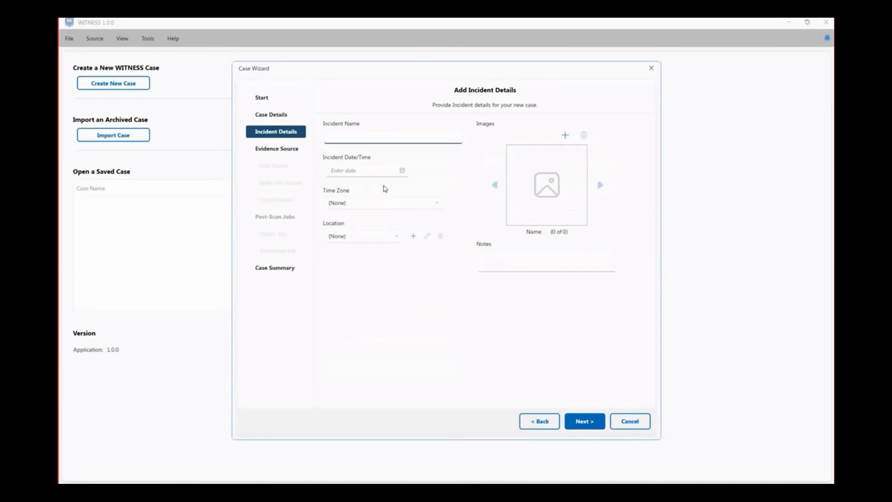
left_click(392, 137)
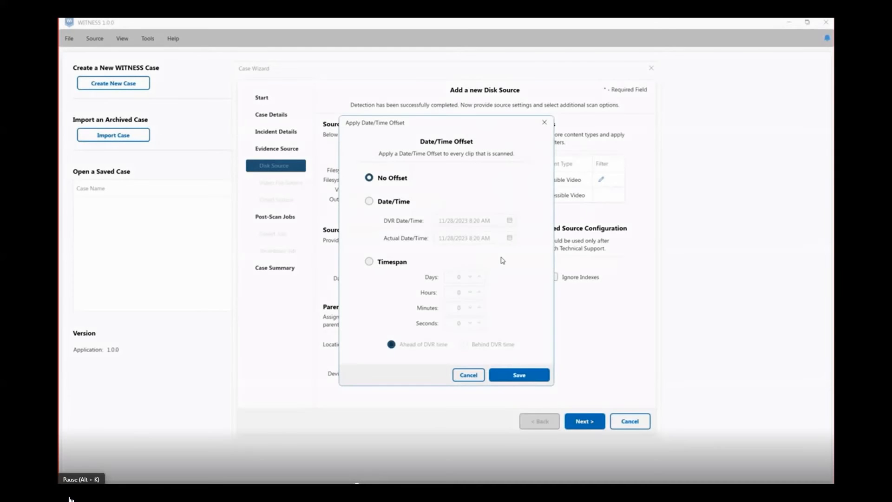
mouse_move(526, 210)
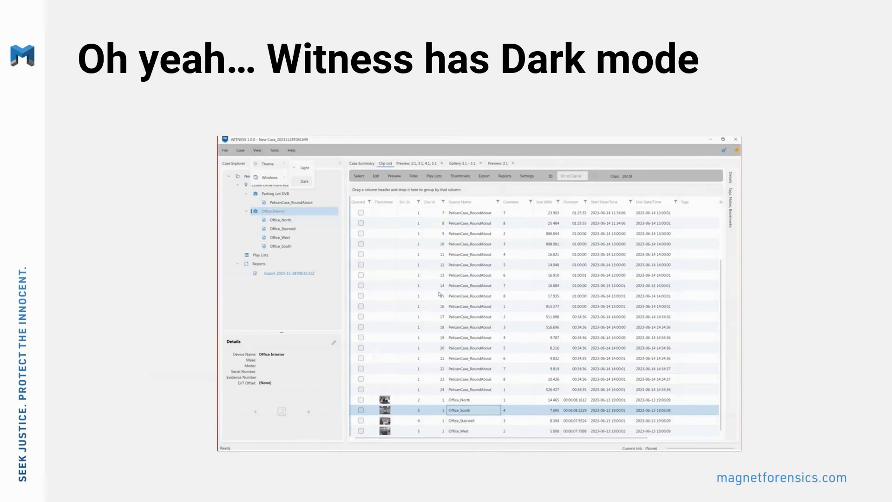
Apply the Dark theme from View > Theme to the case explorer and clip list.
left_click(303, 180)
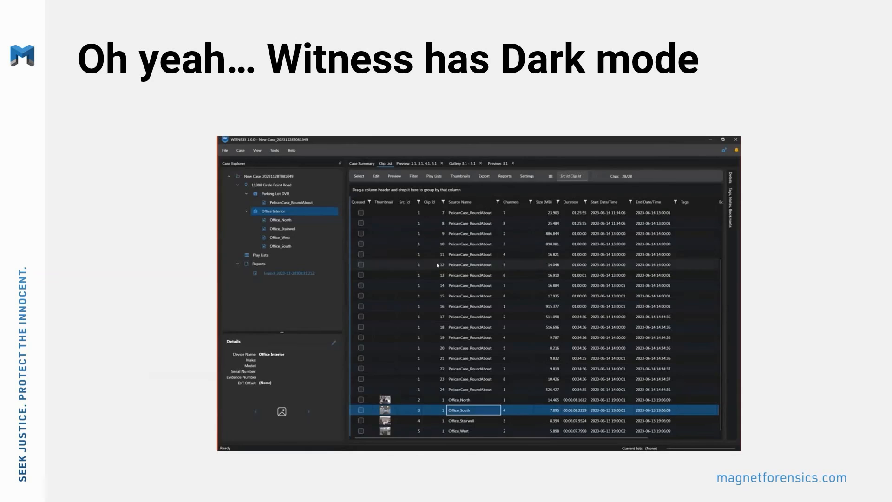